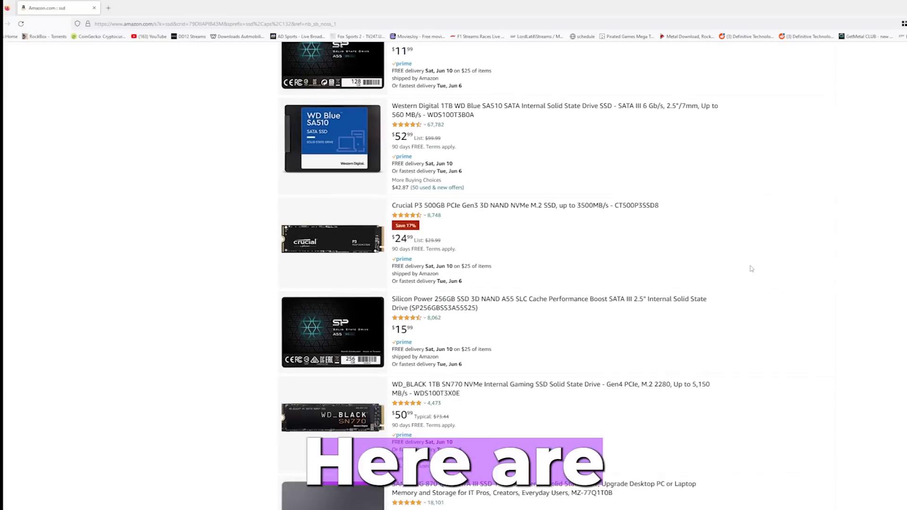
Browse the Amazon SSD search results and their prices
scroll(down, 3)
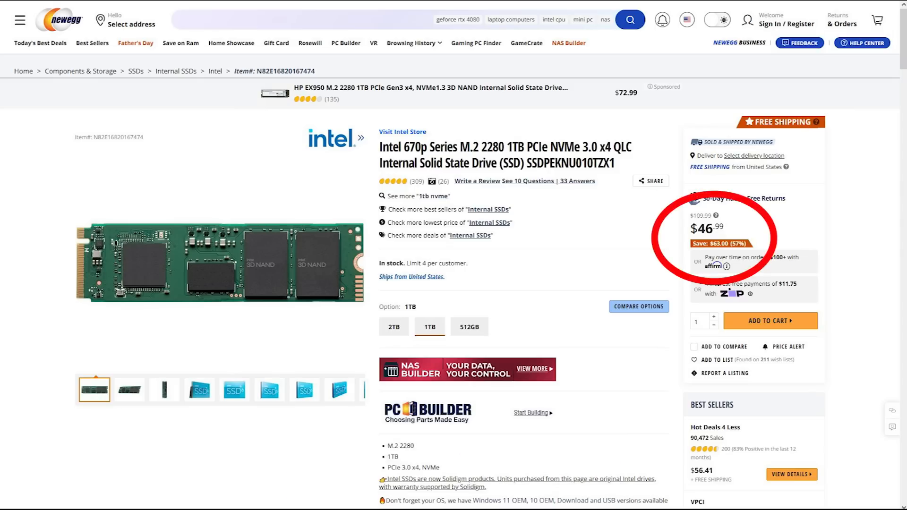
Move from the Newegg Intel 670p 1TB listing to the Tom's Hardware ZikeDrive enclosure review
click(393, 327)
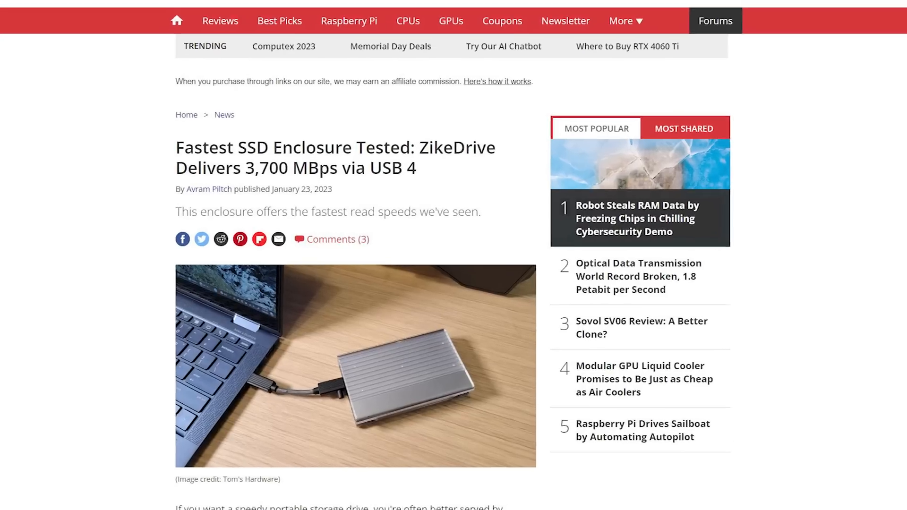
Read through the Tom's Hardware ZikeDrive USB 4 enclosure review
scroll(down, 3)
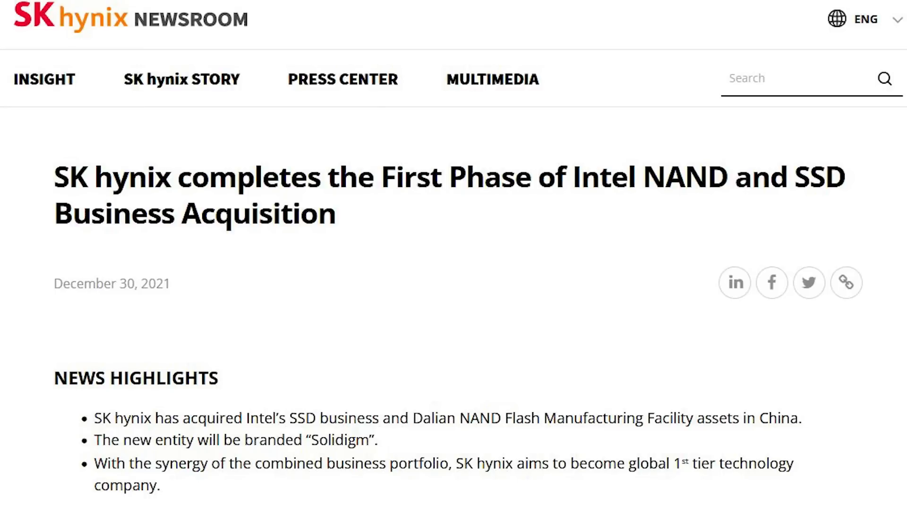
Read the SK hynix Solidigm branding release and the Solidigm headquarters announcement
scroll(down, 3)
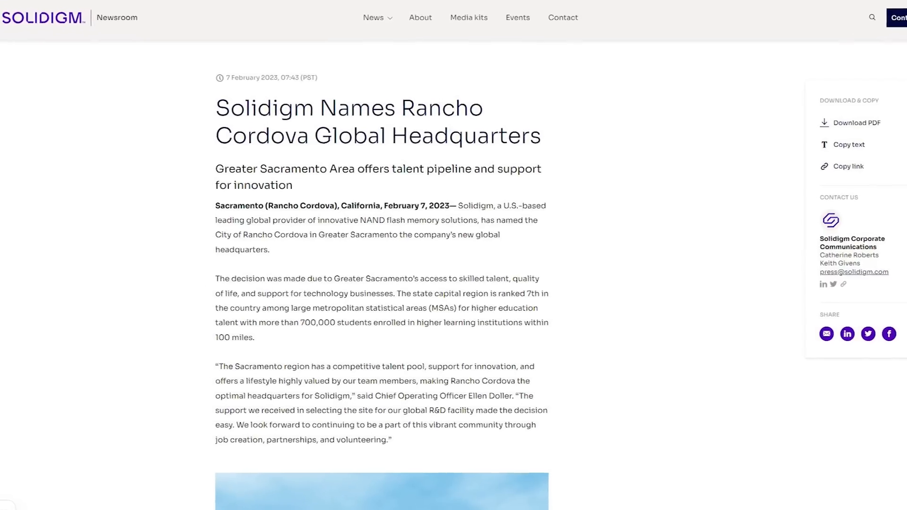
scroll(down, 3)
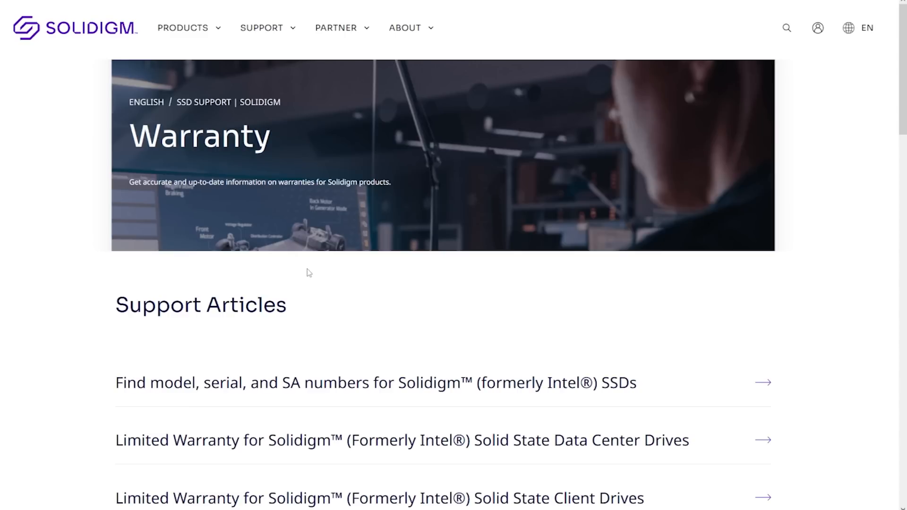
mouse_move(391, 385)
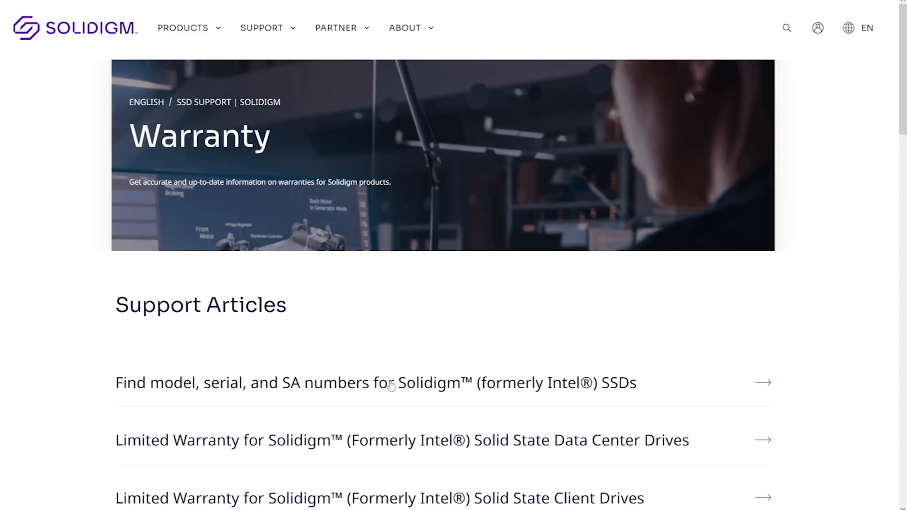
Download and install the Solidigm Storage Tool, then launch it to the drive summary
click(391, 383)
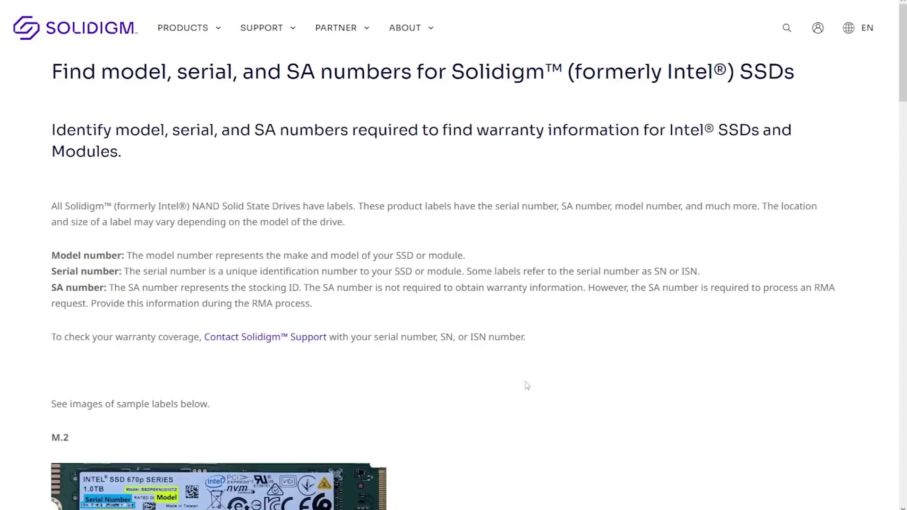
scroll(down, 3)
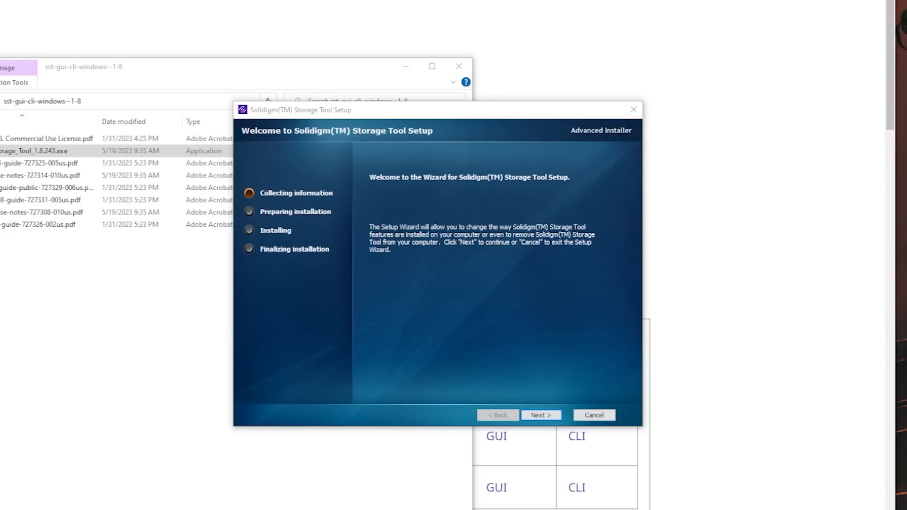
click(540, 415)
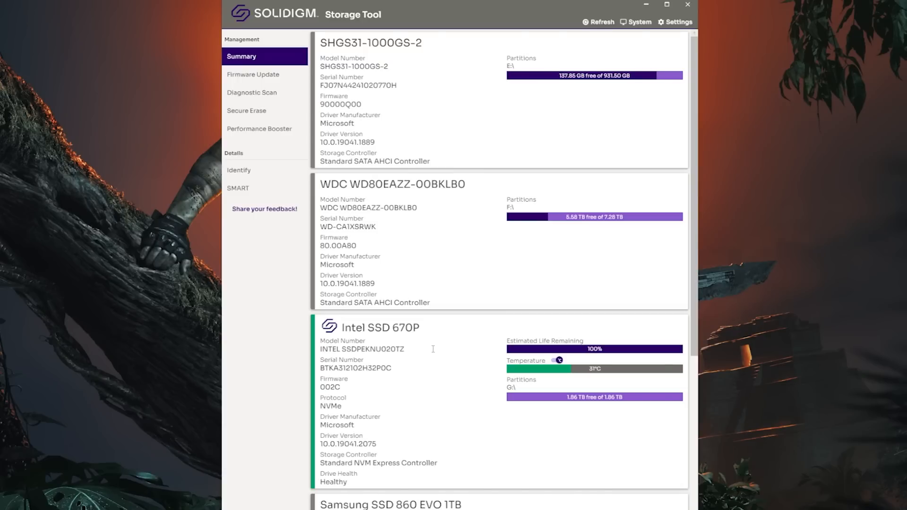
Scroll the Summary page to the Intel SSD 670P health entry
scroll(down, 3)
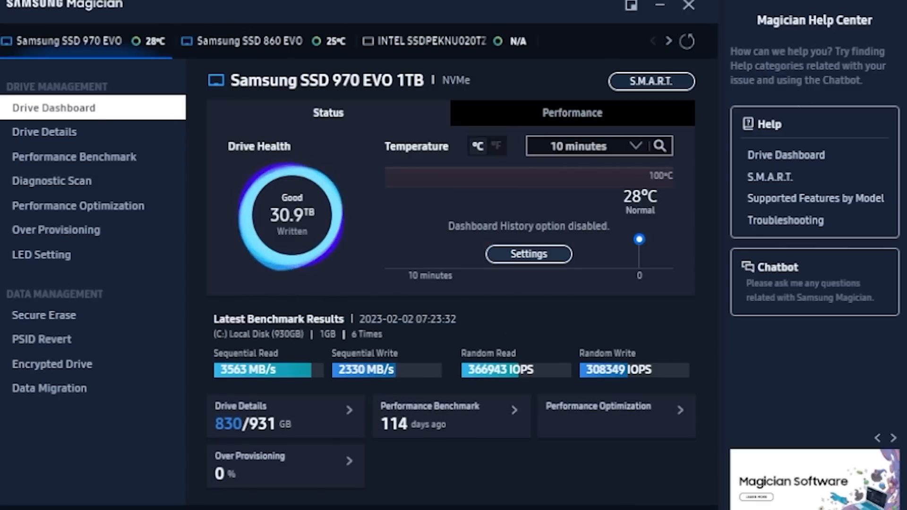
Switch to the Tom's Hardware 980 Pro firmware-fix article and reach the firmware update paragraph
click(652, 81)
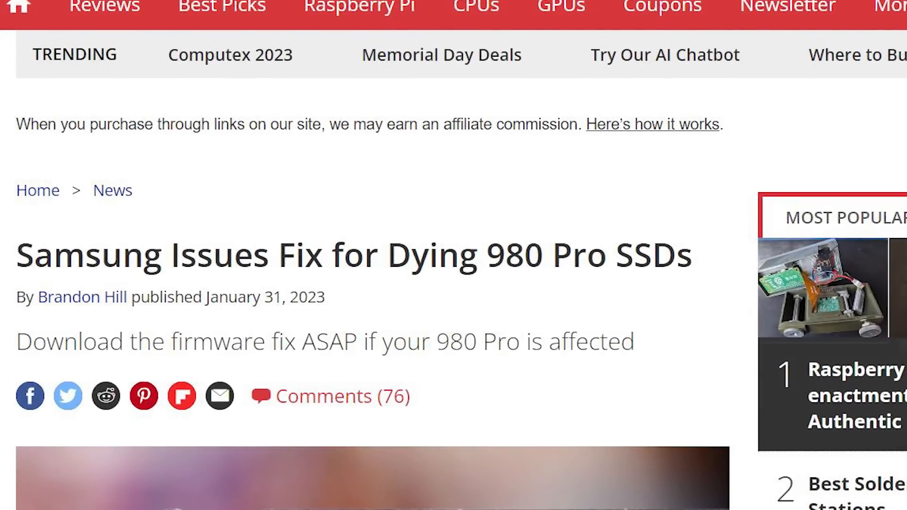
scroll(down, 3)
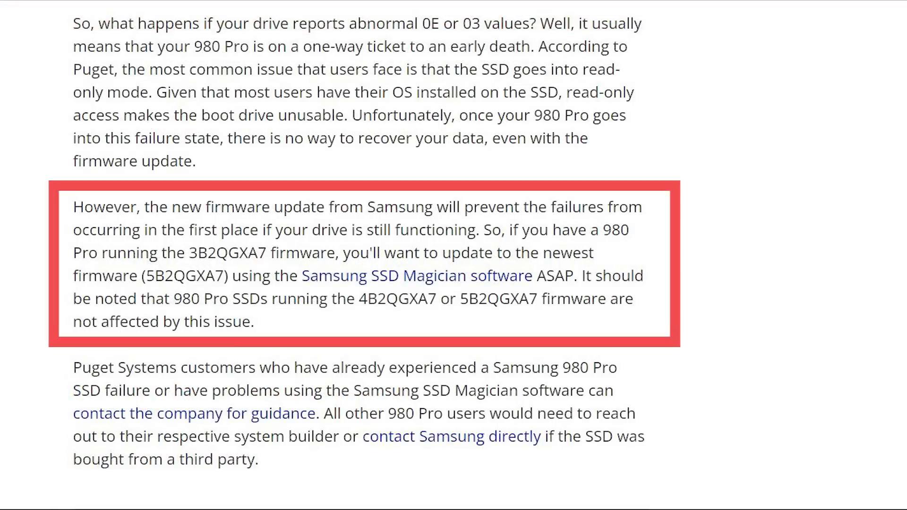